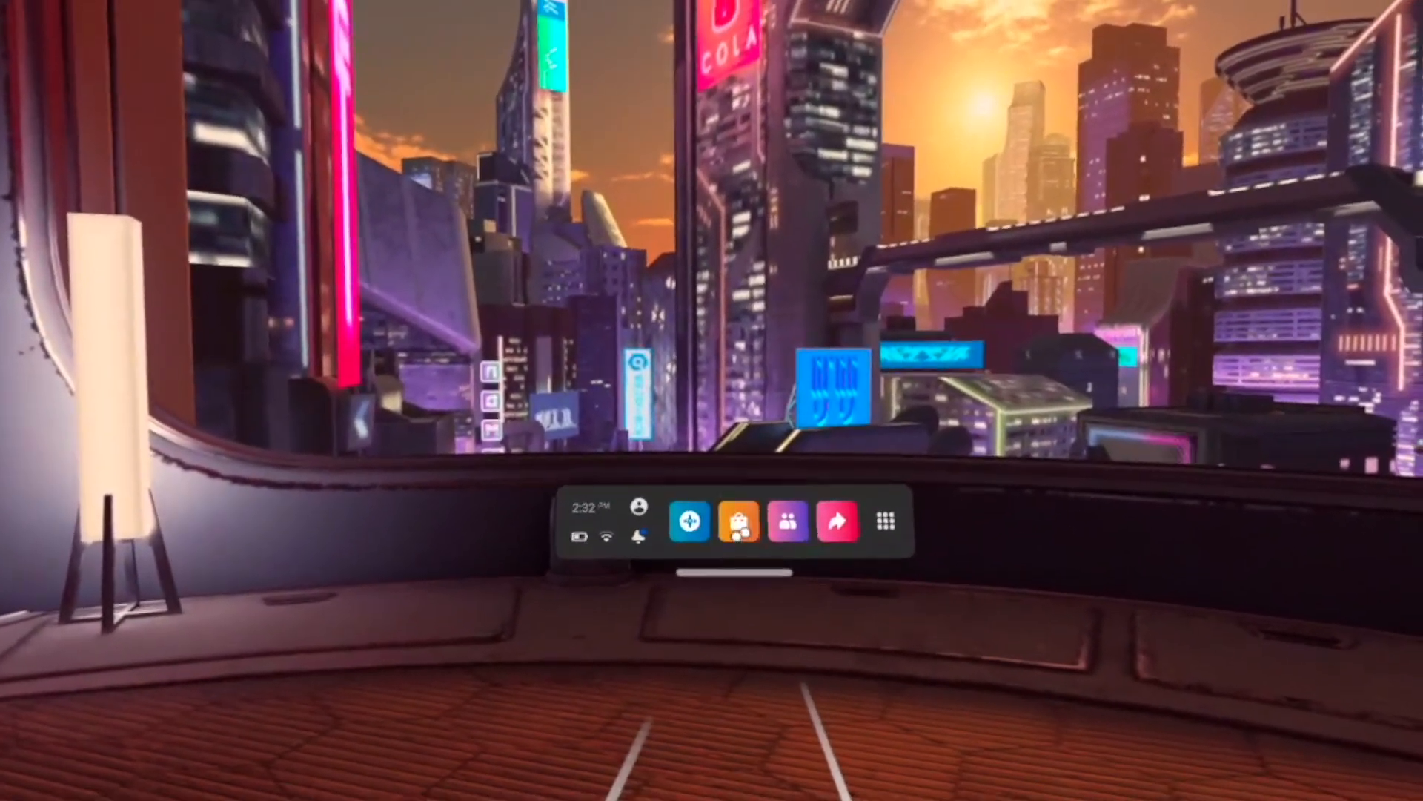
# Step: Go to the Store's Featured page and browse to the 2D Multitasking Apps row
pyautogui.click(738, 520)
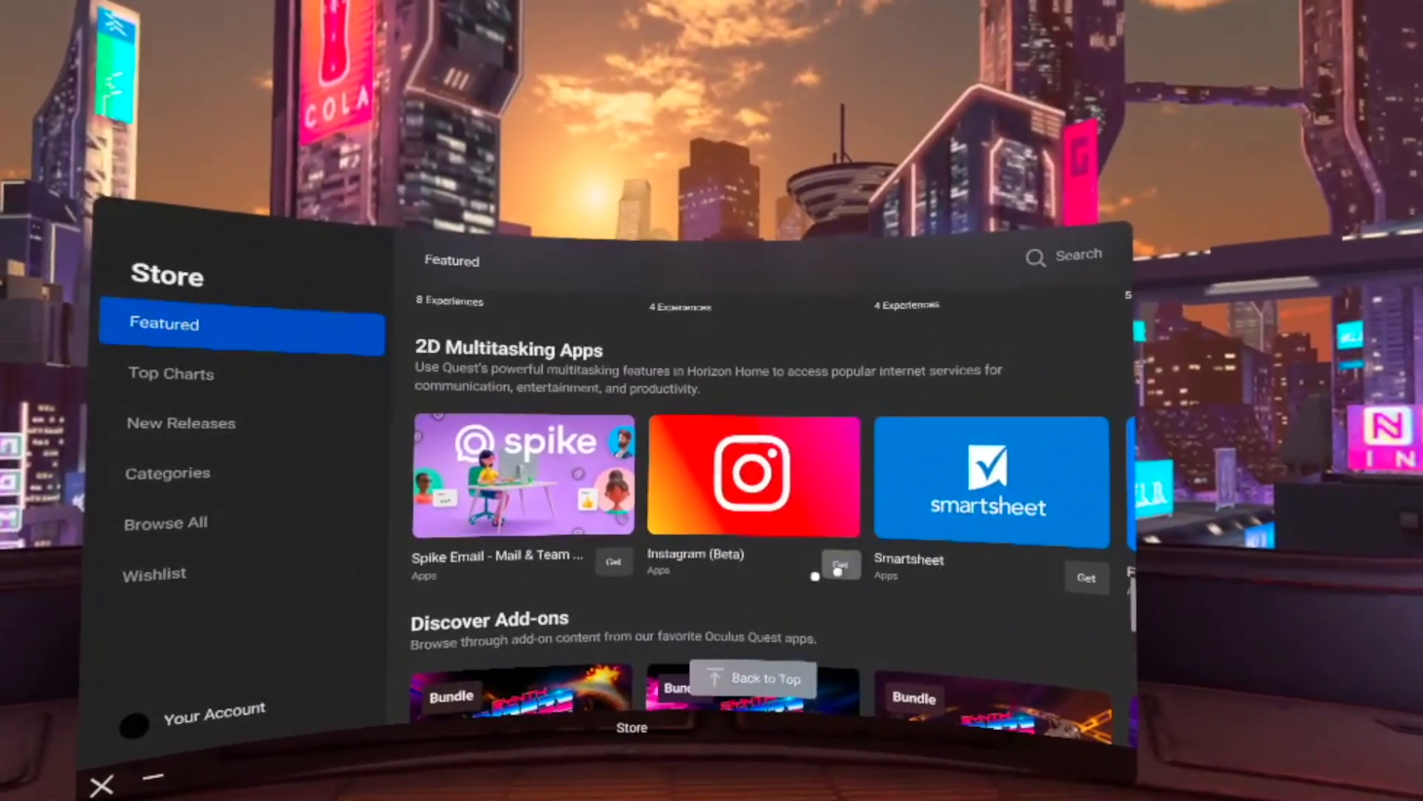
# Step: View Instagram (Beta)'s store page, checking its Reviews and returning to Summary
pyautogui.click(753, 476)
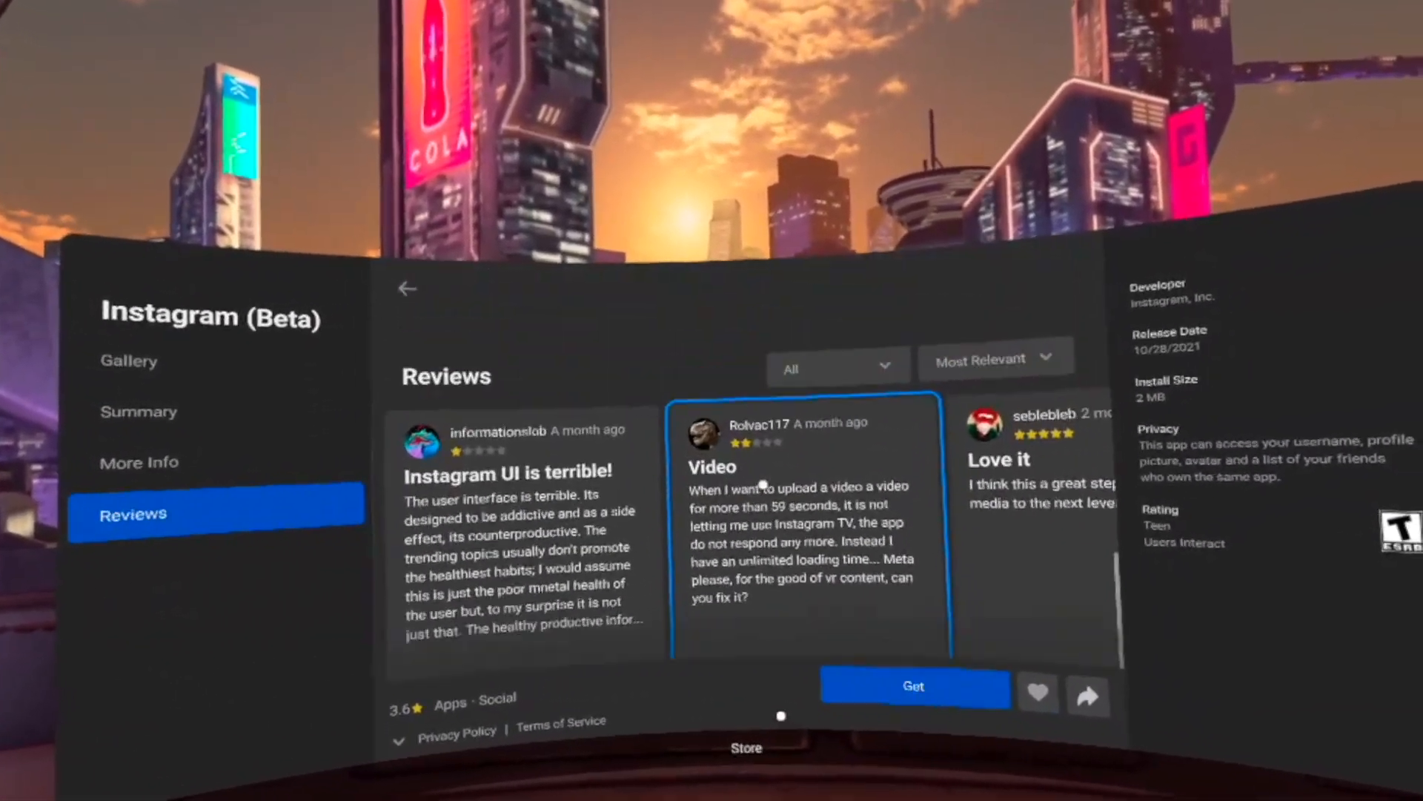
pyautogui.click(139, 411)
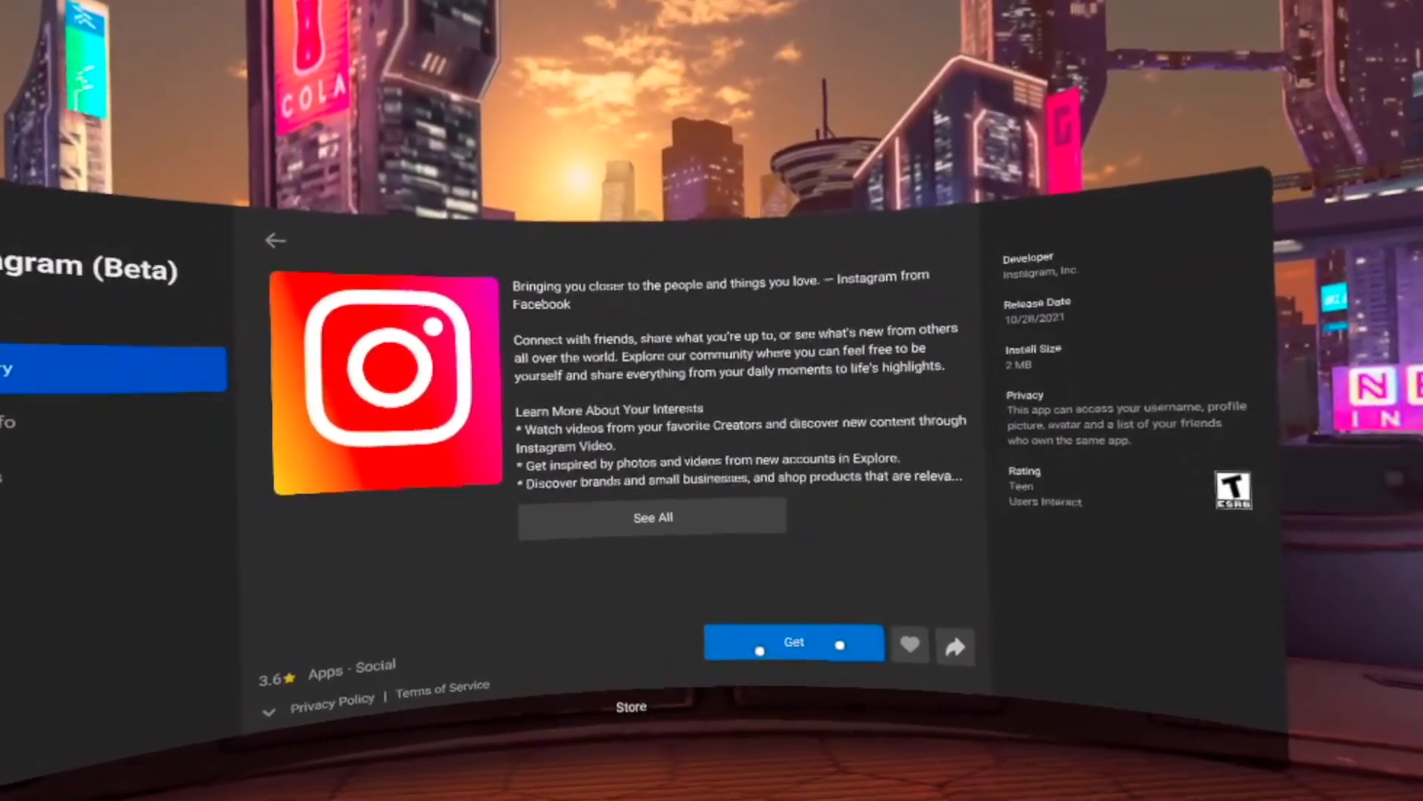
# Step: Get Instagram (Beta) and wait until the store page offers Start
pyautogui.click(794, 642)
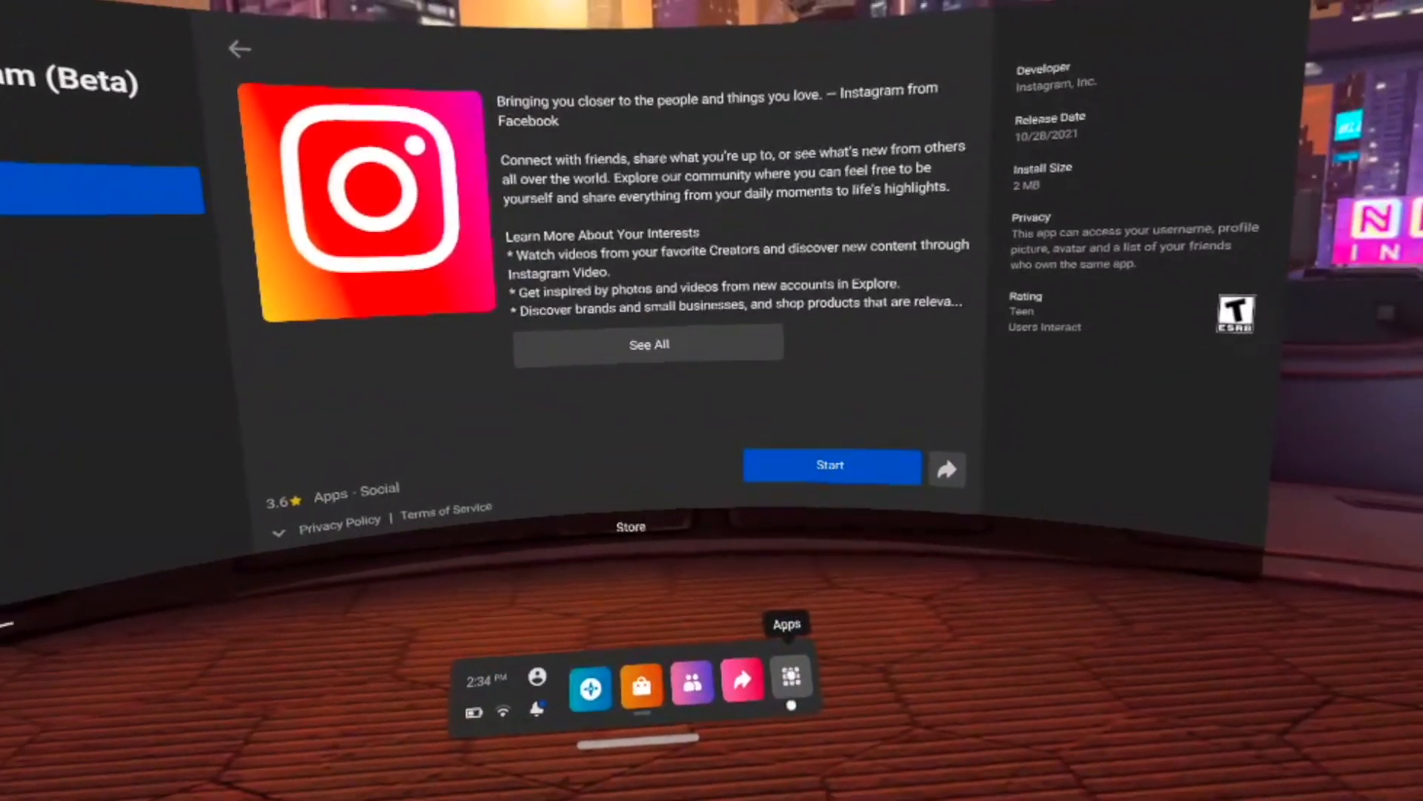
# Step: Scroll through the Apps library to find Instagram (Beta) among installed apps
pyautogui.click(789, 677)
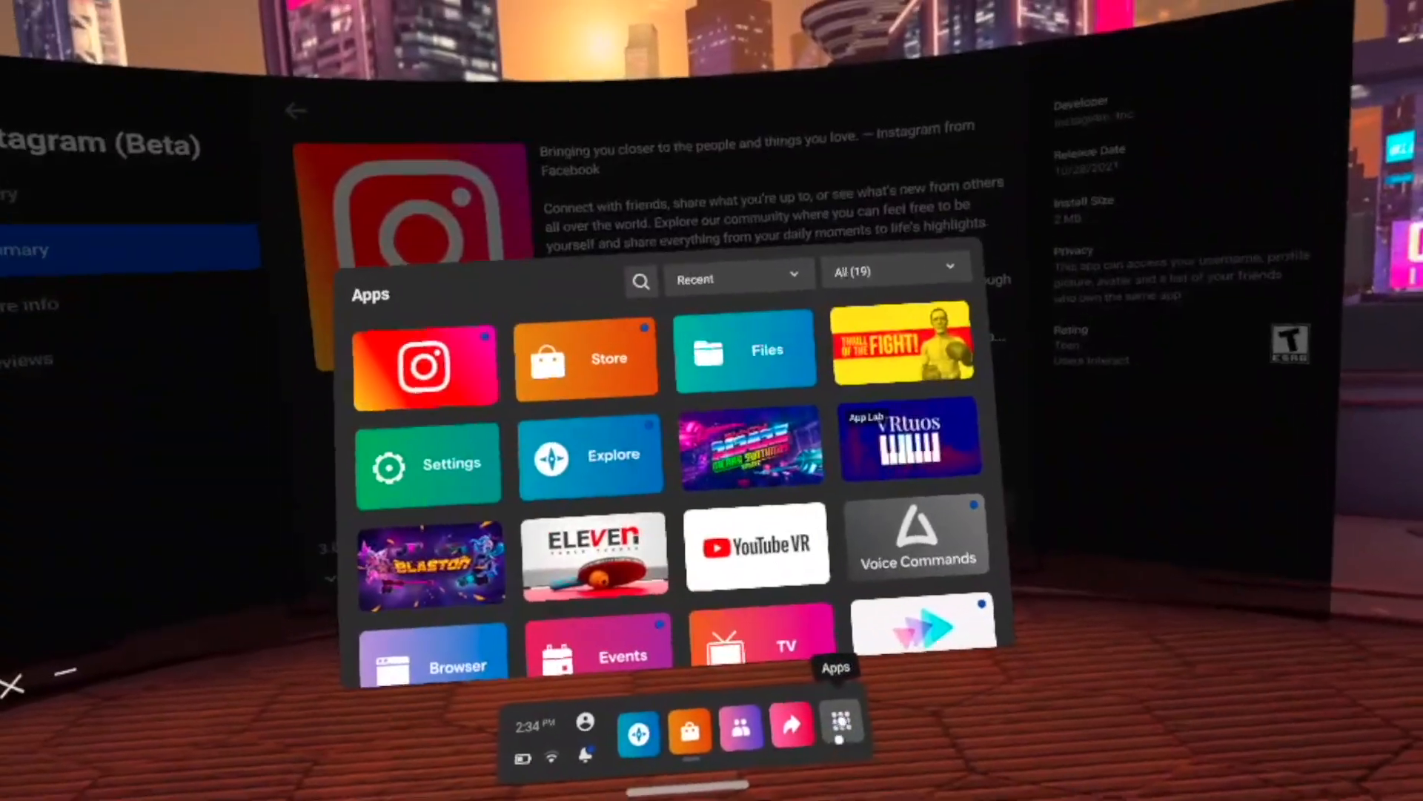
pyautogui.scroll(-3)
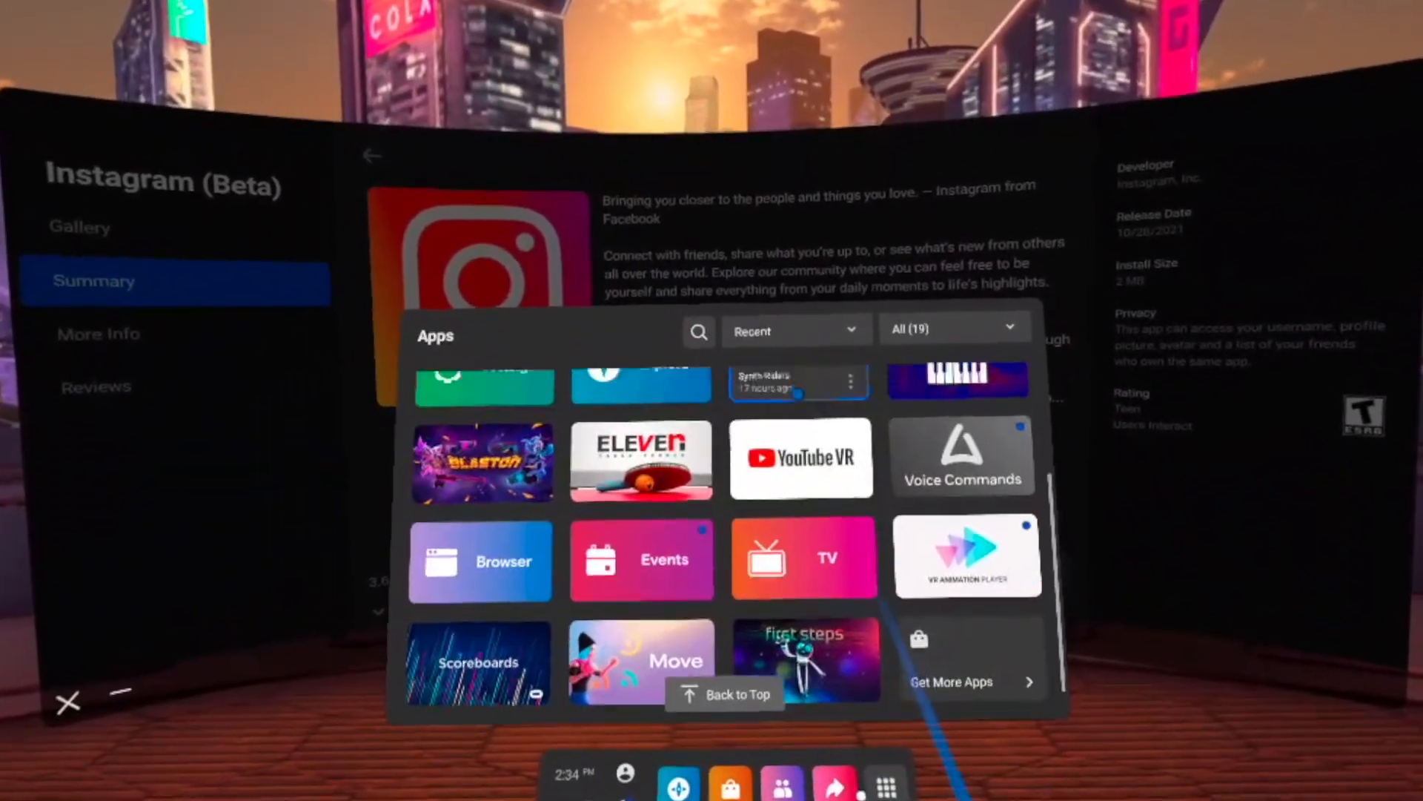